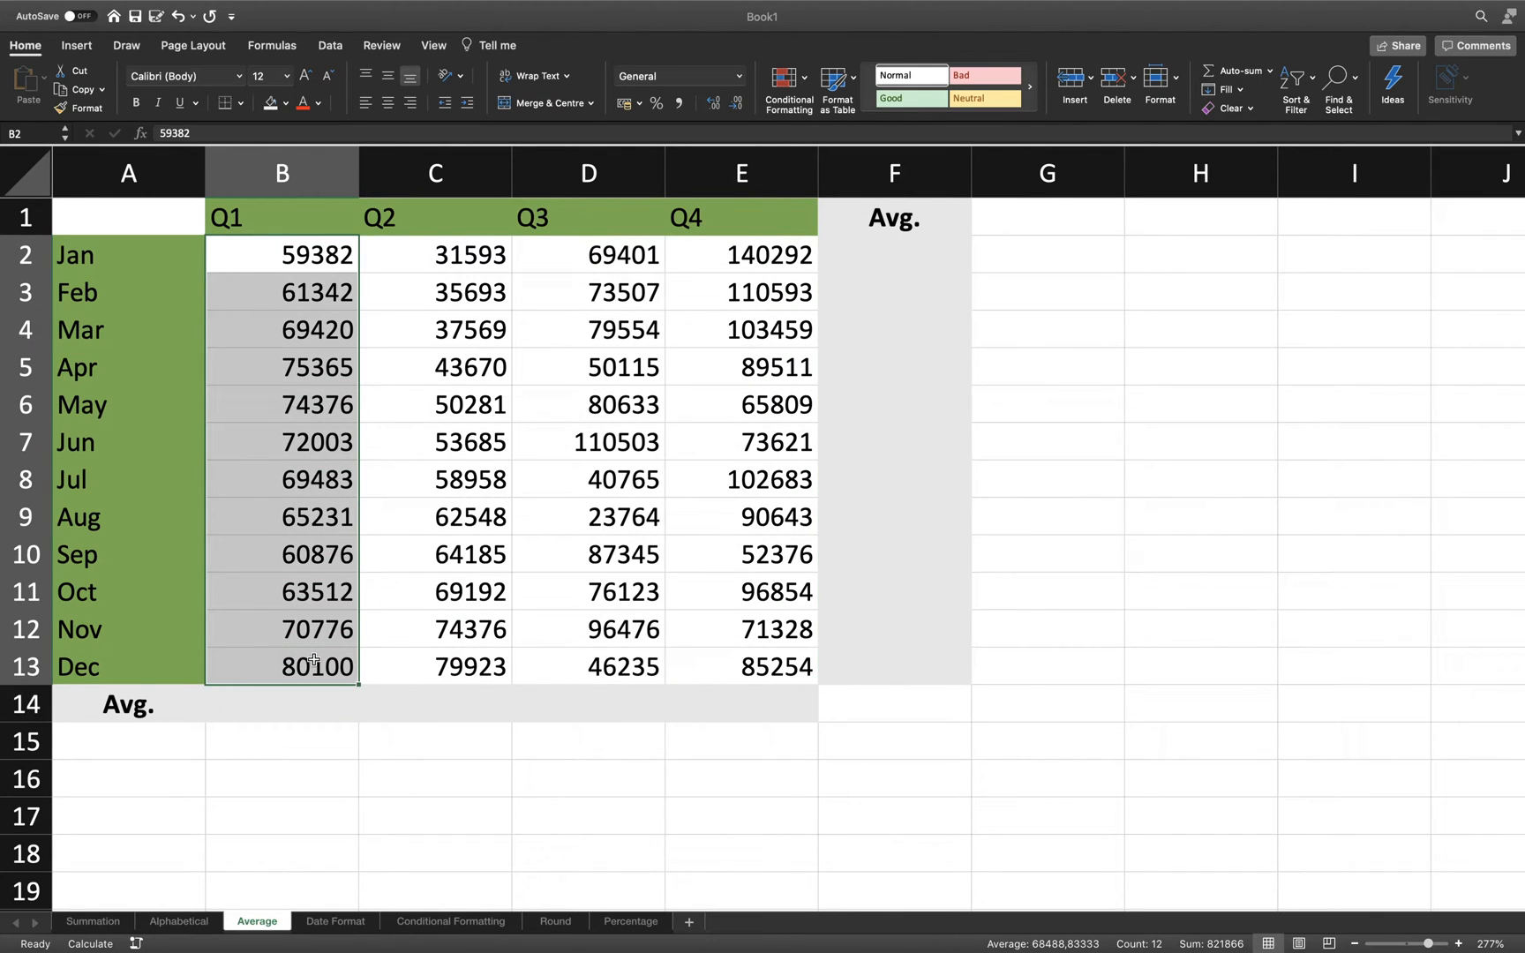
- Average the Q1 monthly sales into B14 with AutoSum Average, giving 68489
{"action": "left_click", "coordinate": [282, 702]}
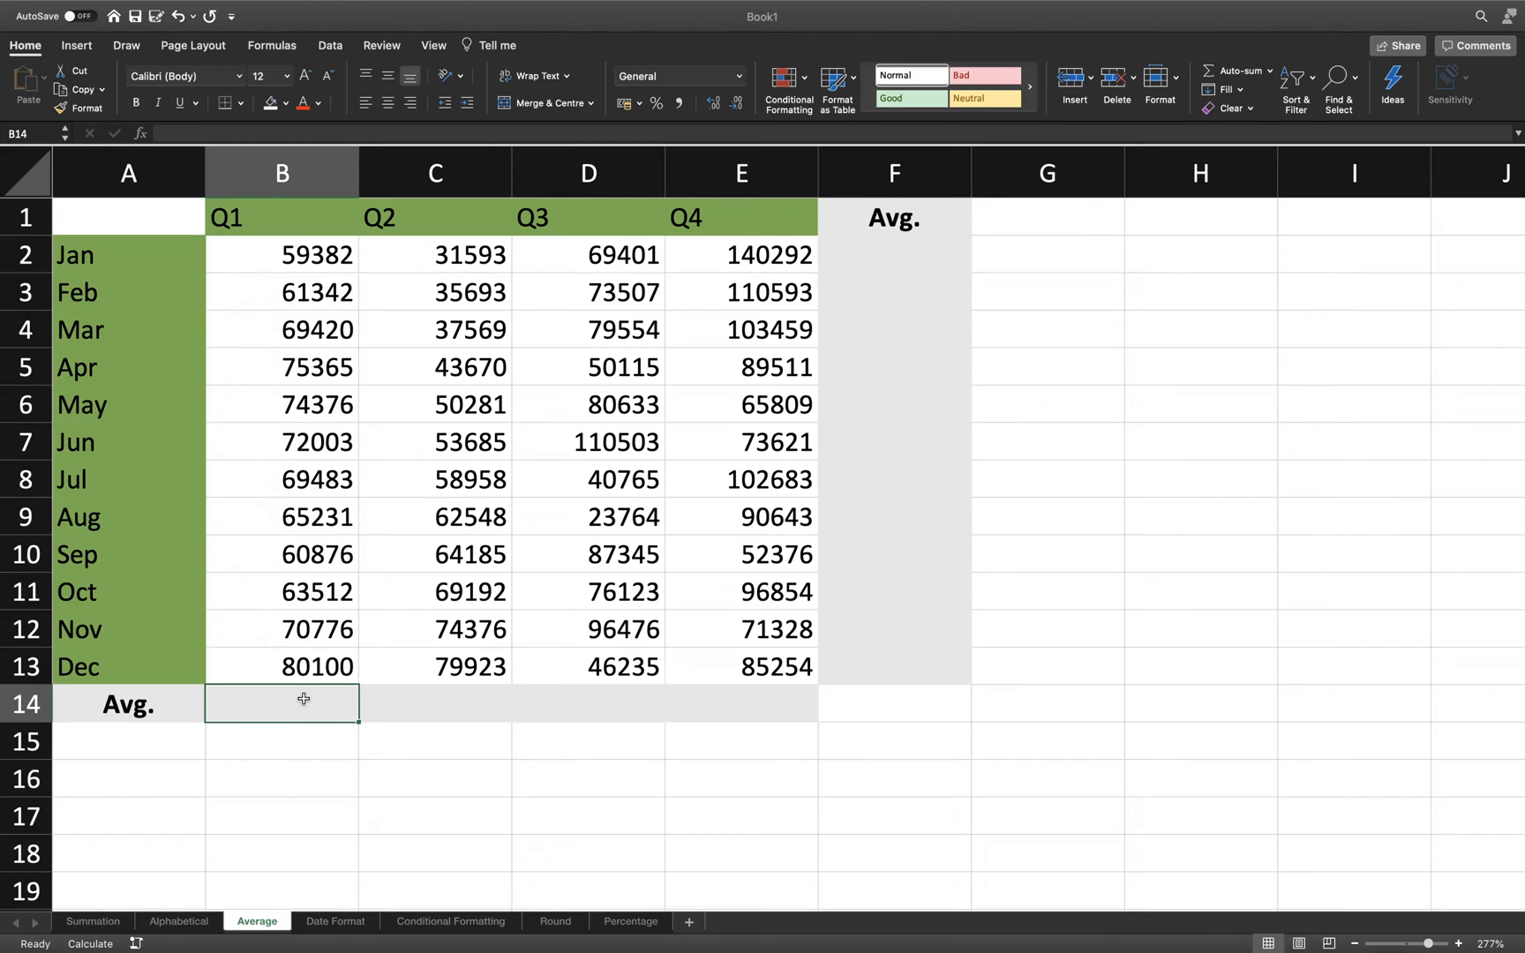
{"action": "left_click", "coordinate": [675, 76]}
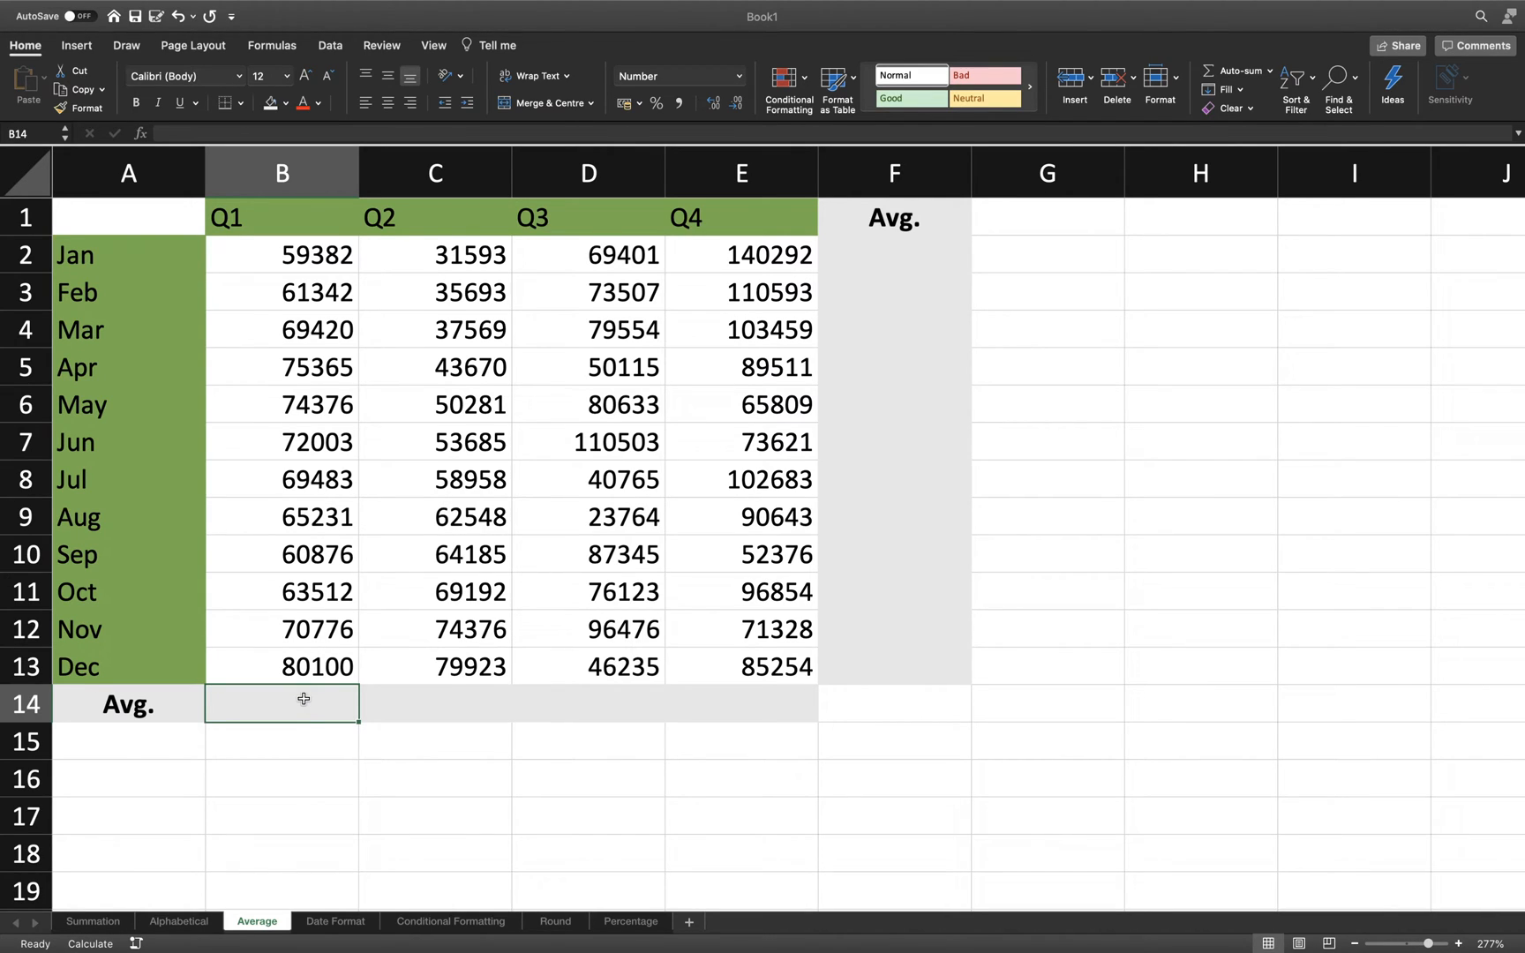
{"action": "mouse_move", "coordinate": [1053, 214]}
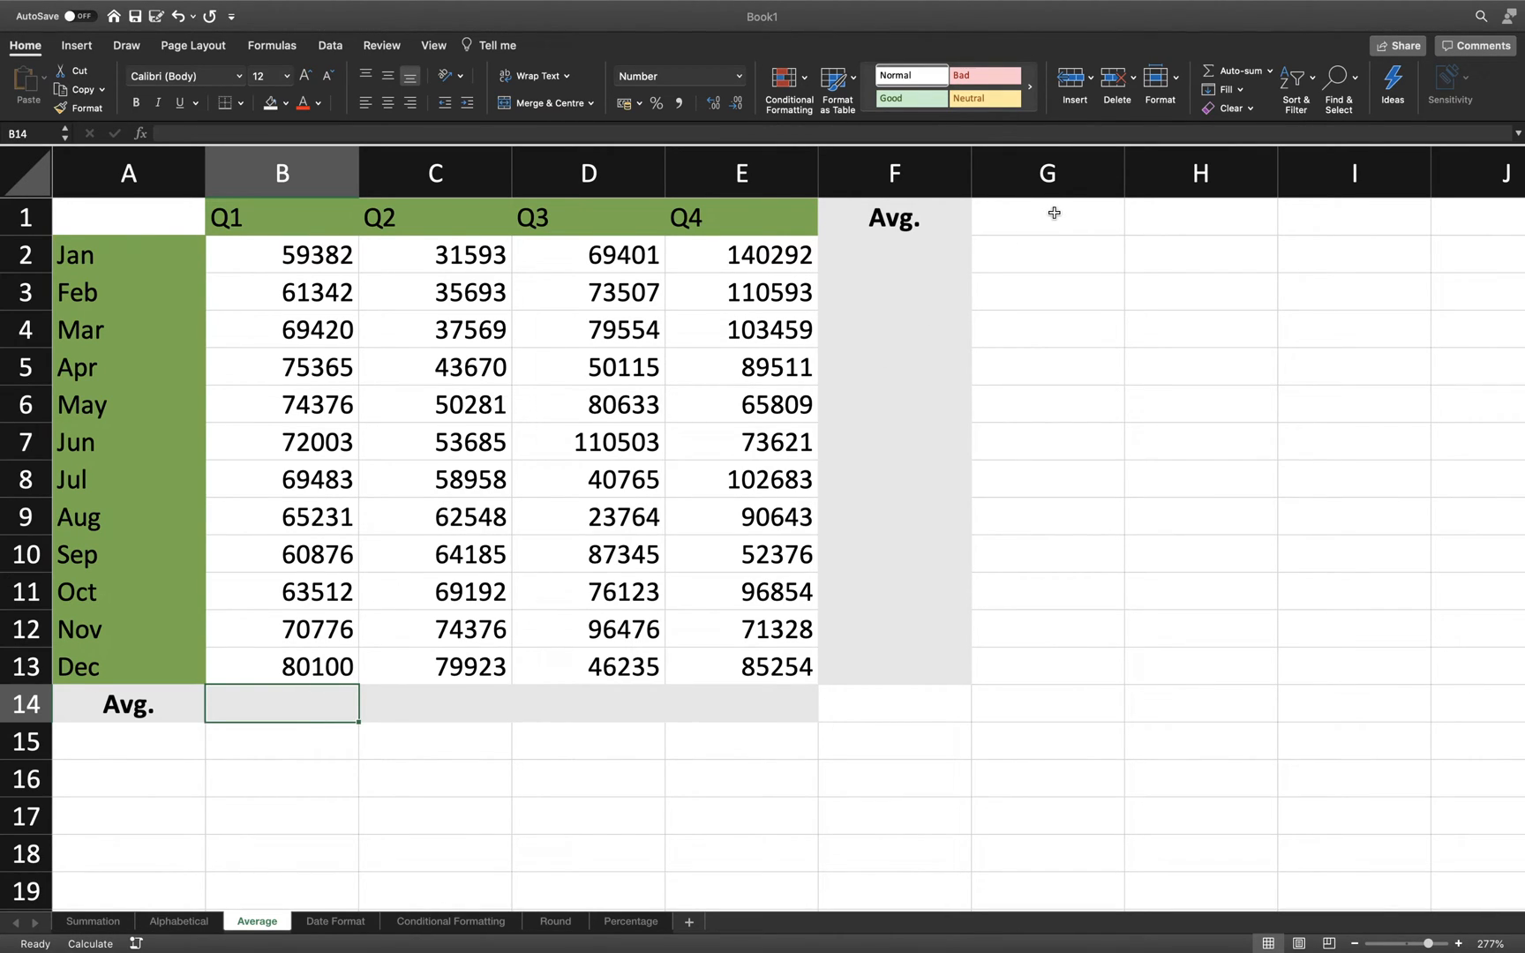
{"action": "left_click", "coordinate": [1271, 78]}
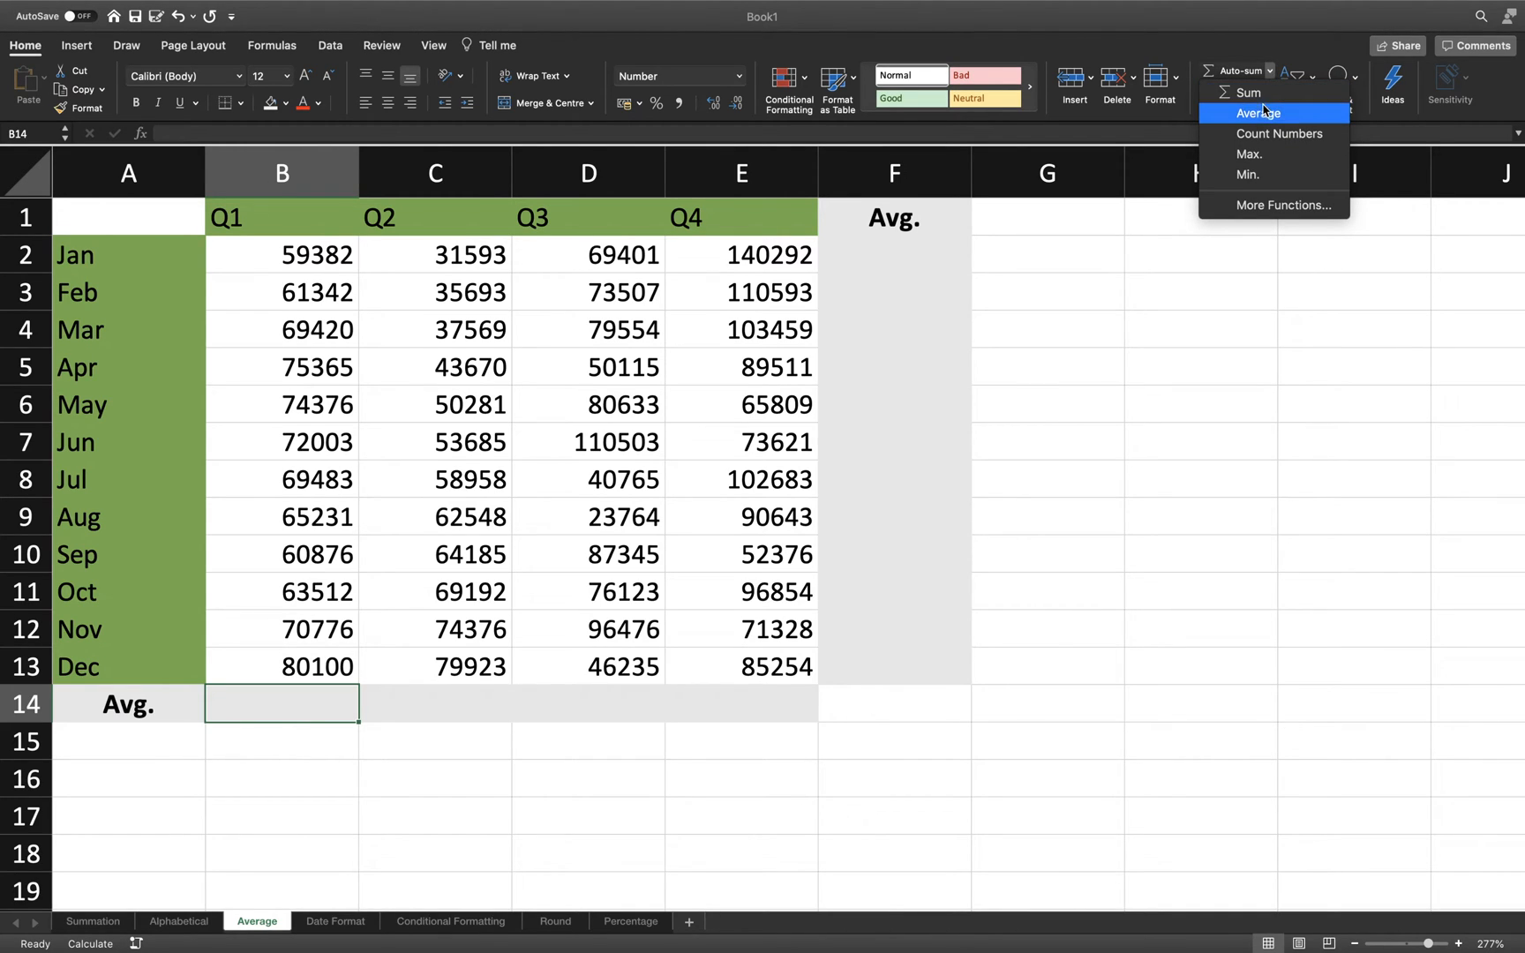
{"action": "left_click", "coordinate": [1256, 113]}
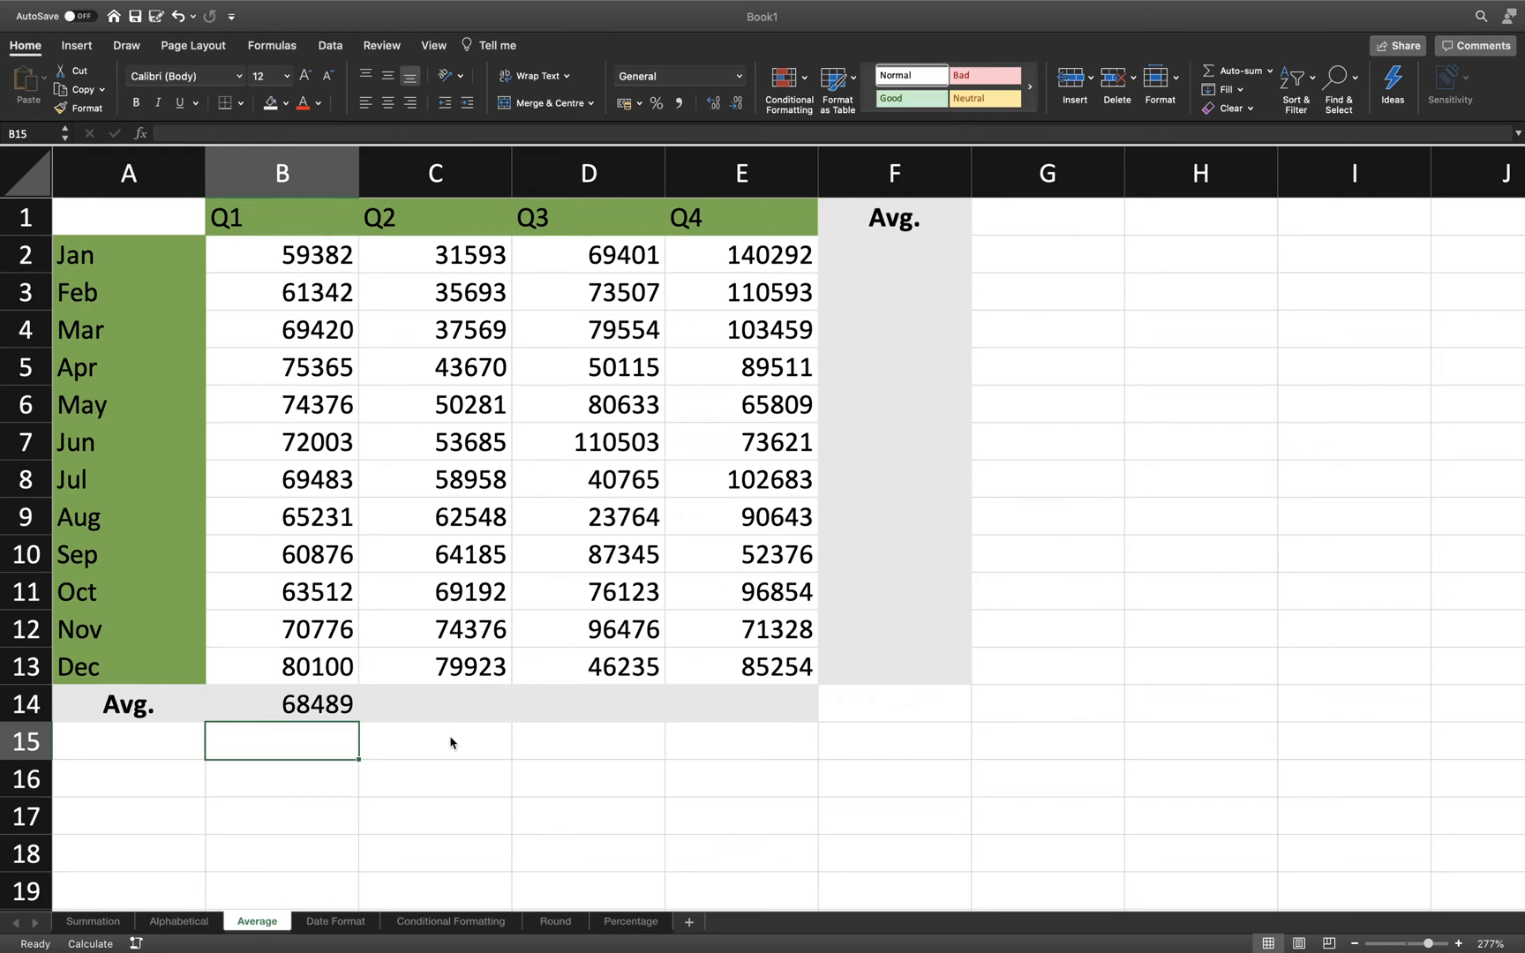
{"action": "left_click", "coordinate": [434, 702]}
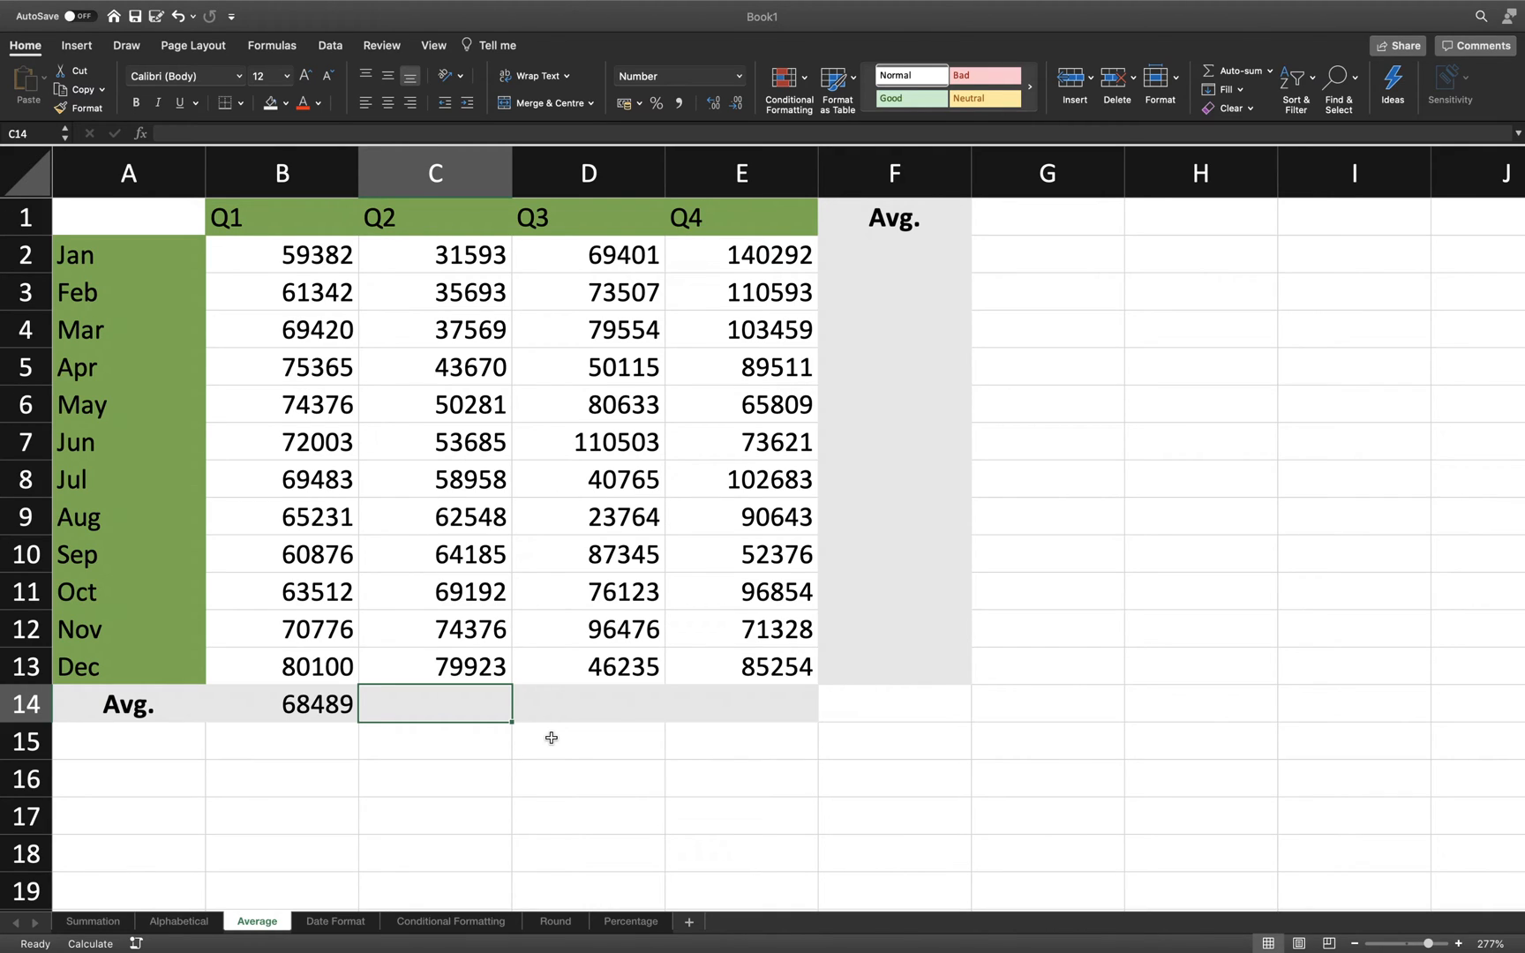
{"action": "mouse_move", "coordinate": [439, 700]}
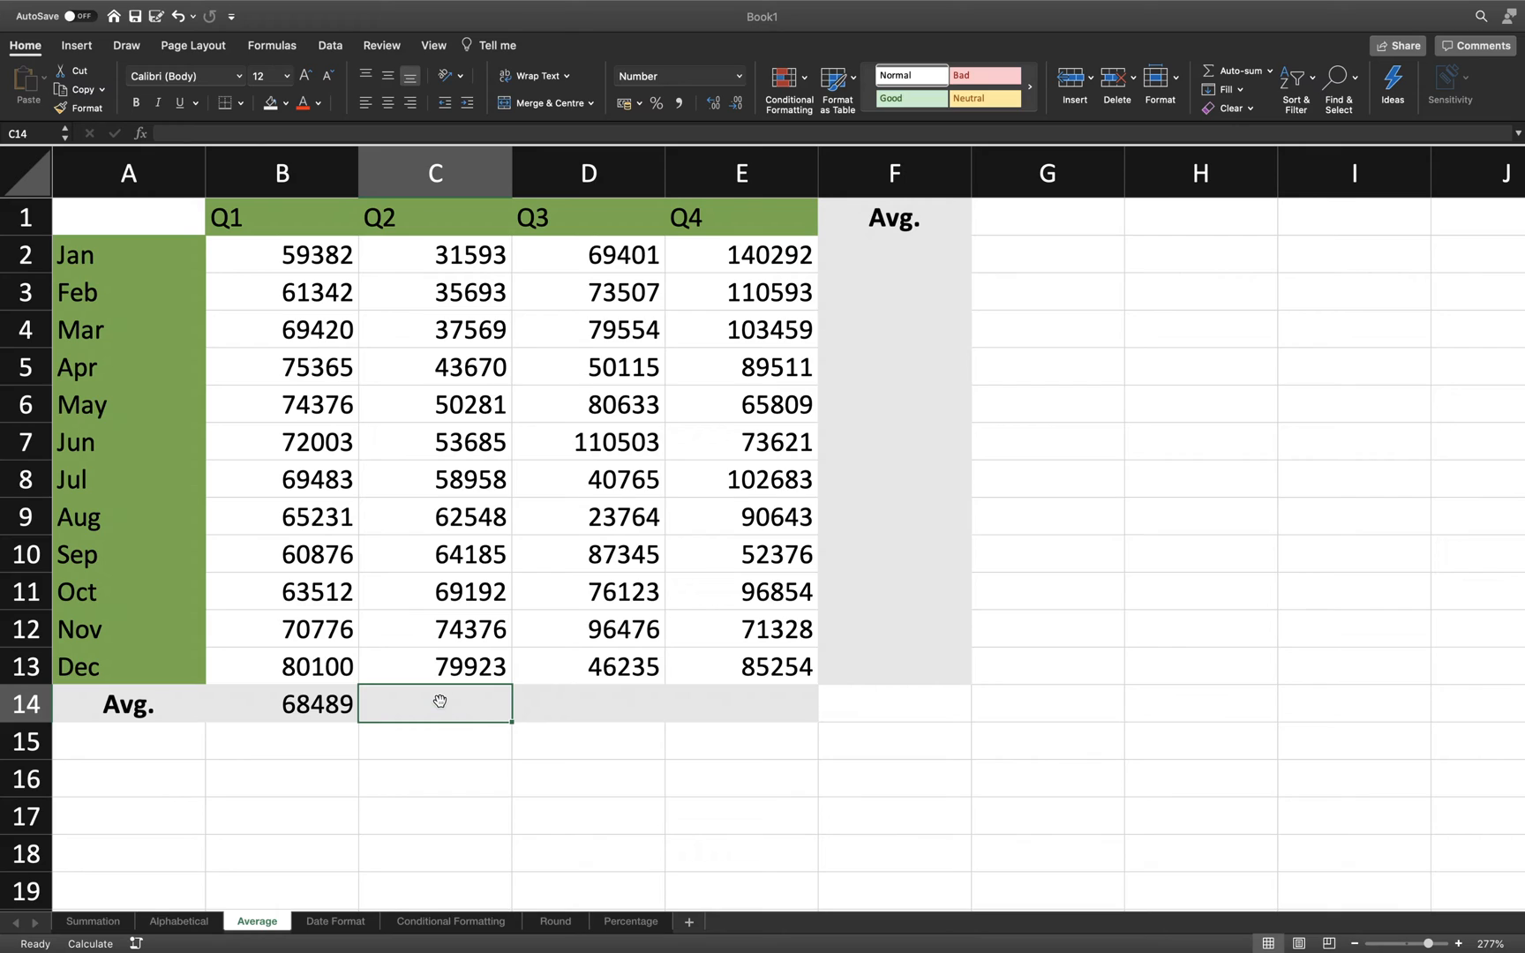
{"action": "mouse_move", "coordinate": [381, 129]}
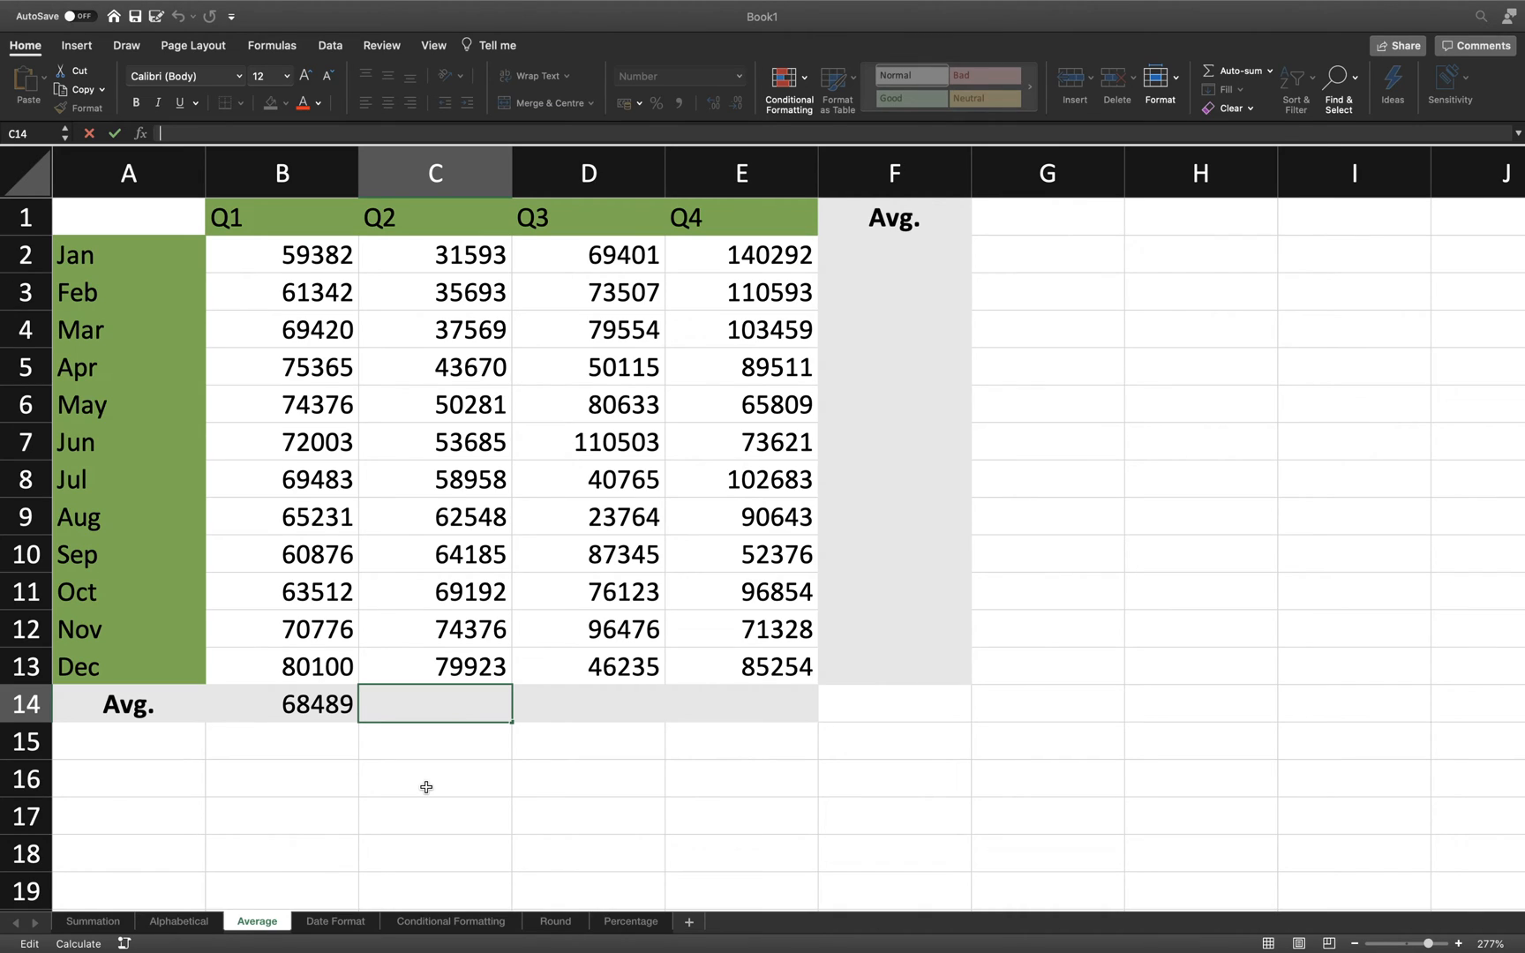
- Enter =average( in C14 and select the Q2 range C2:C13, closing the parenthesis
{"action": "type", "text": "=aver"}
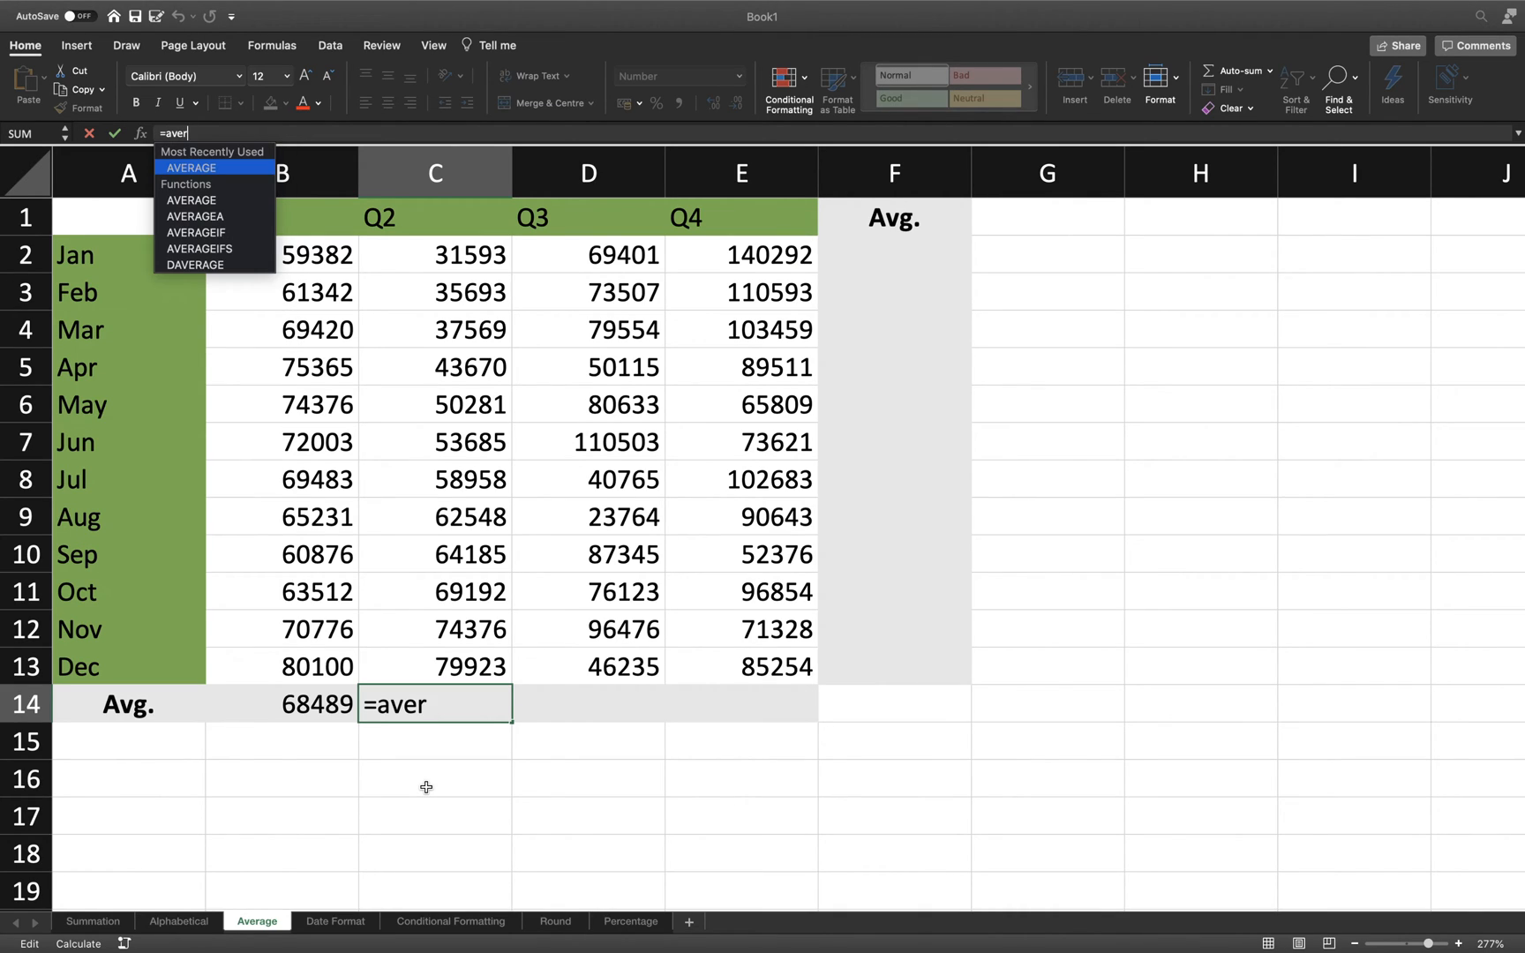
{"action": "type", "text": "age("}
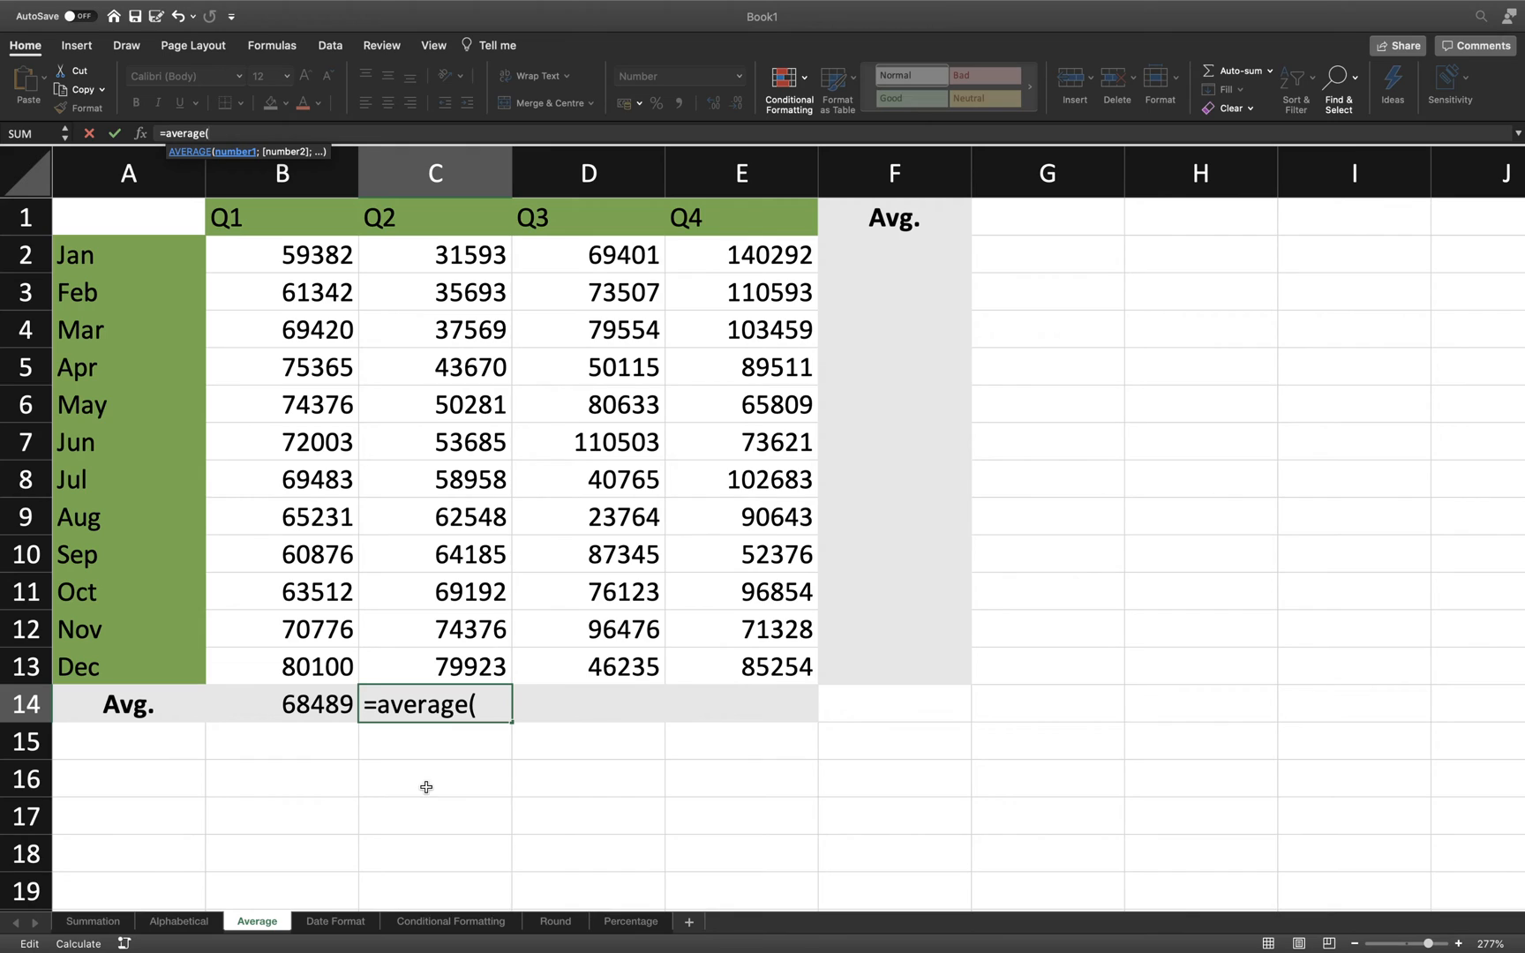
{"action": "left_click_drag", "start_coordinate": [434, 254], "coordinate": [434, 629]}
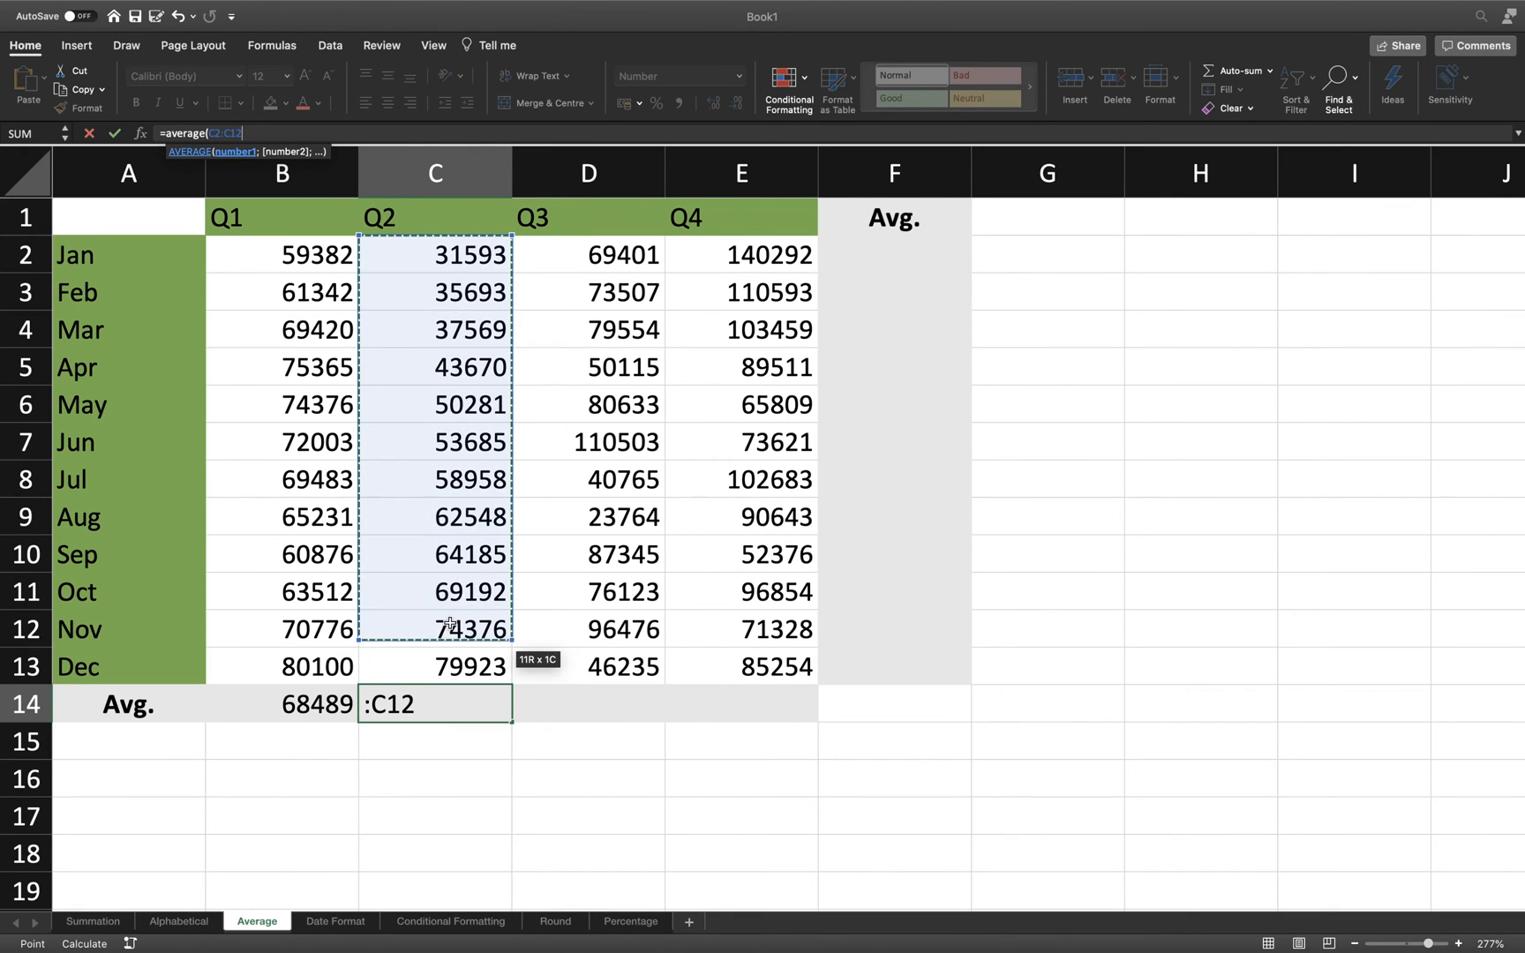
{"action": "left_click_drag", "start_coordinate": [434, 630], "coordinate": [434, 666]}
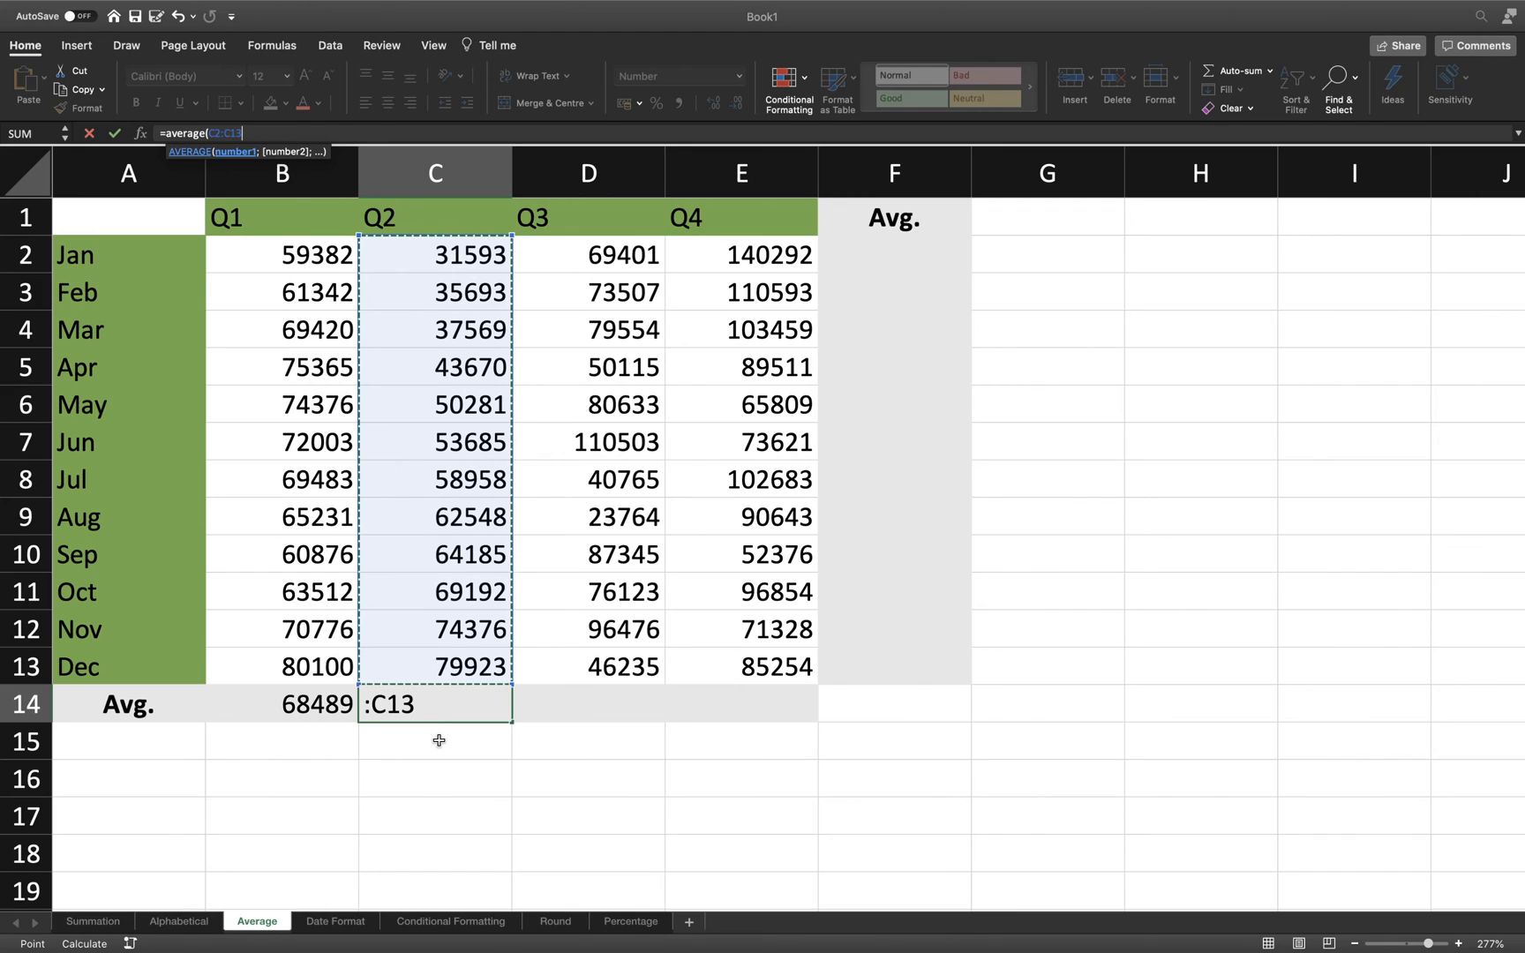
{"action": "type", "text": ")"}
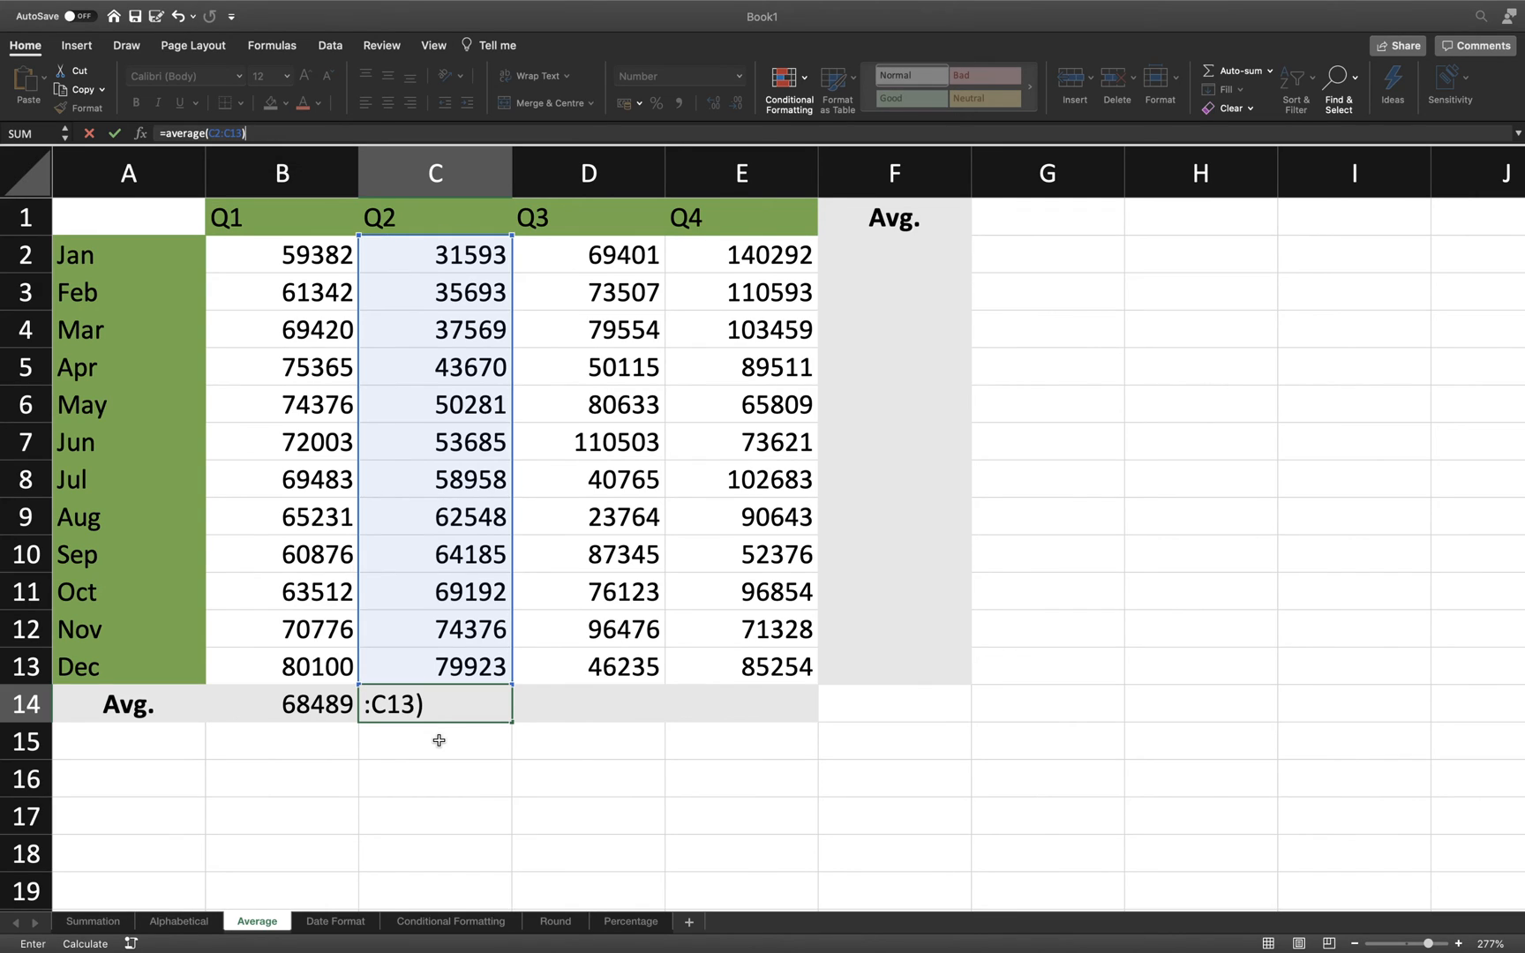